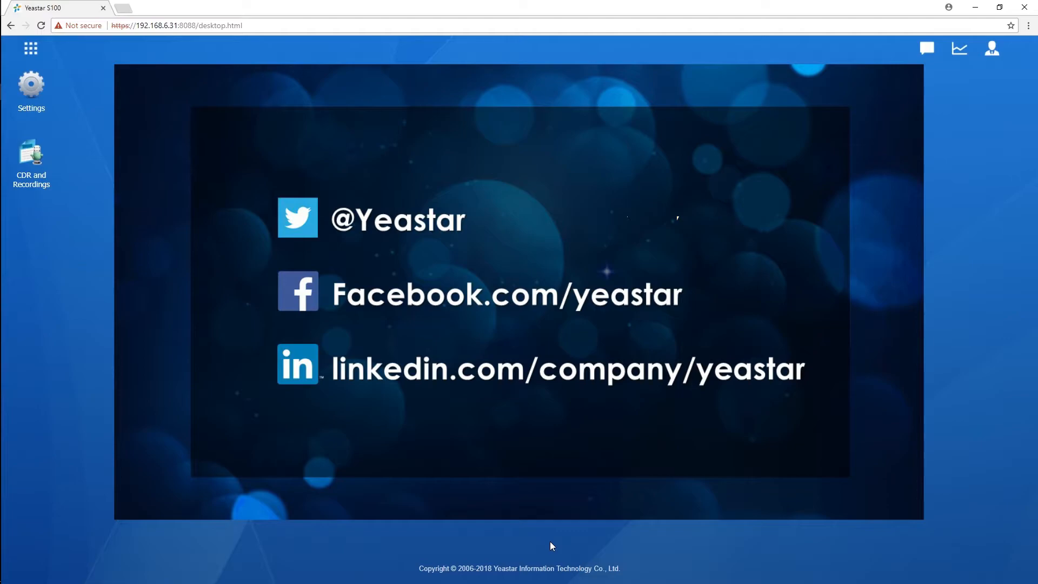
mouse_move(537, 554)
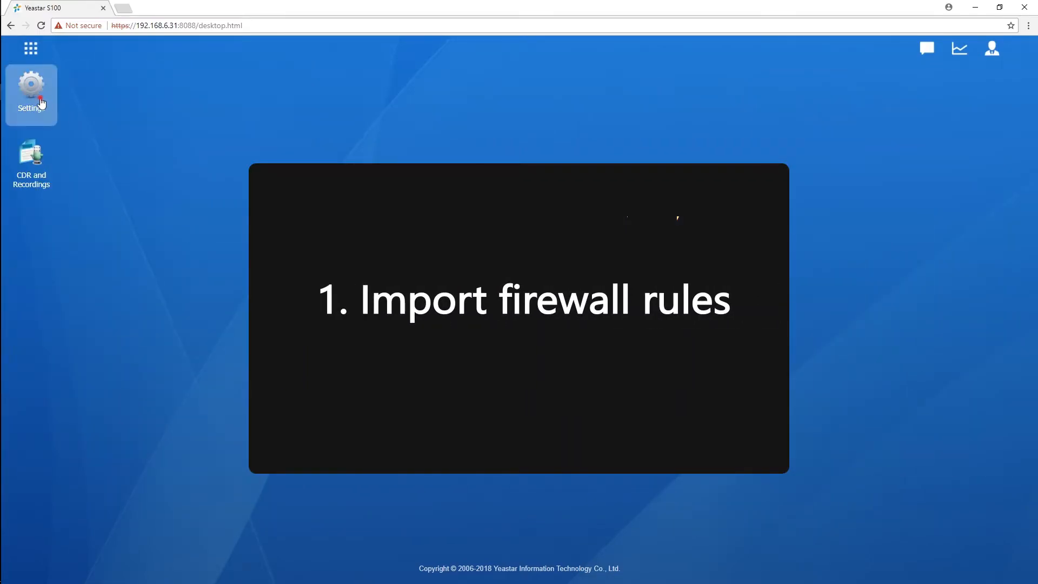
Step: Export the four firewall rules under System > Security to a CSV file
left_click(31, 94)
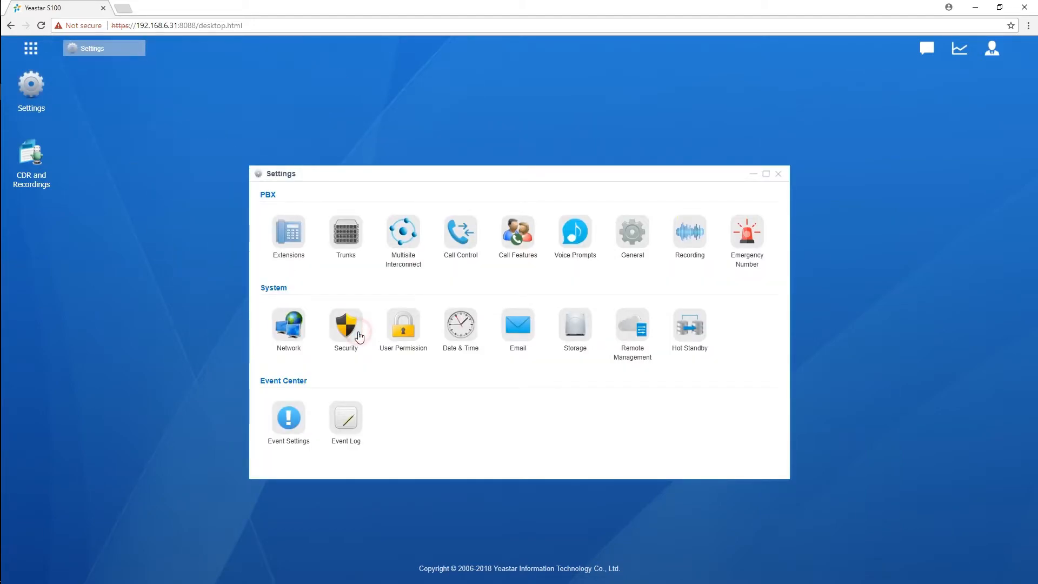
left_click(345, 325)
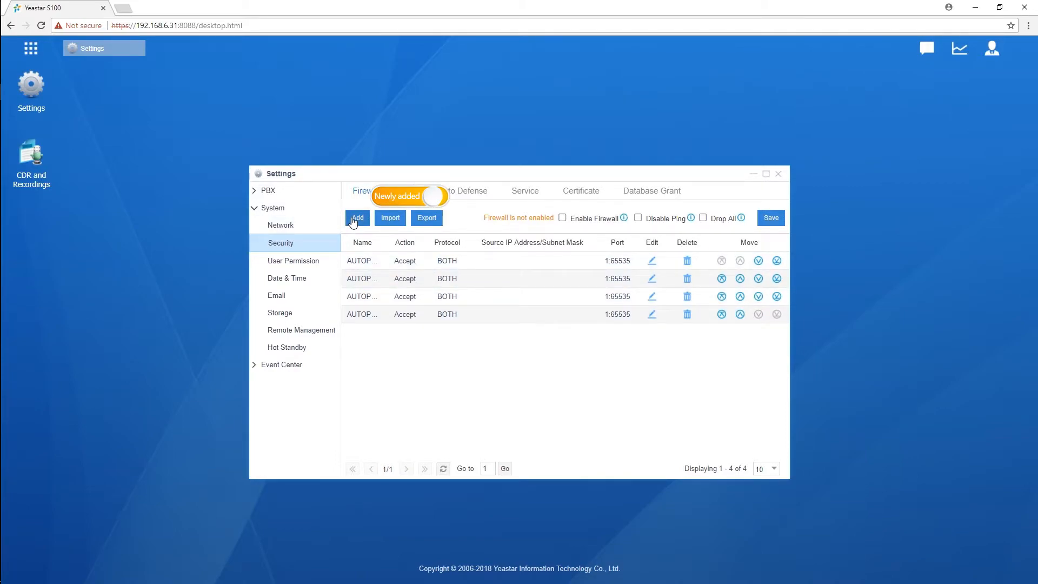
mouse_move(353, 226)
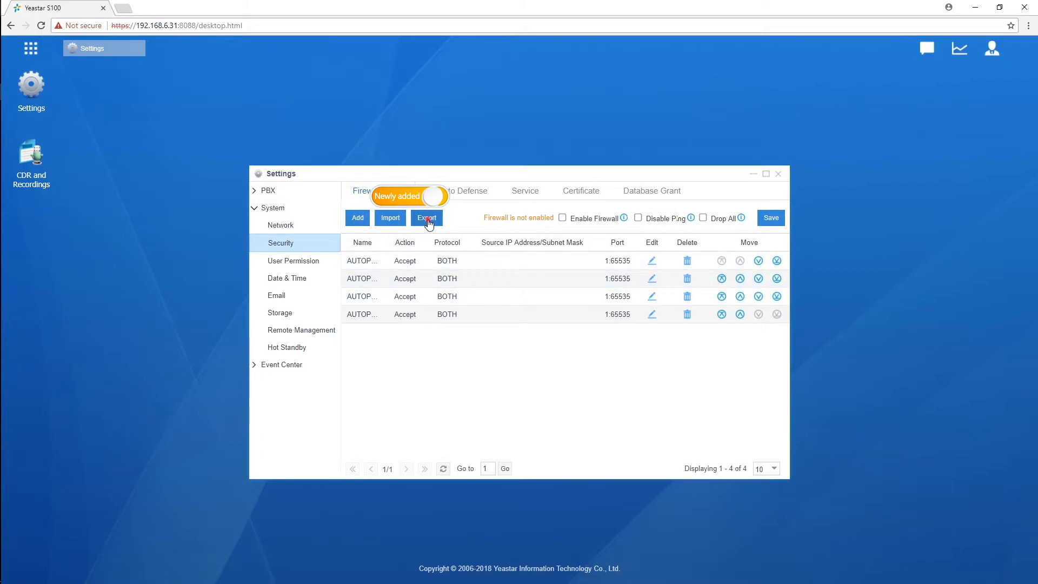
left_click(427, 218)
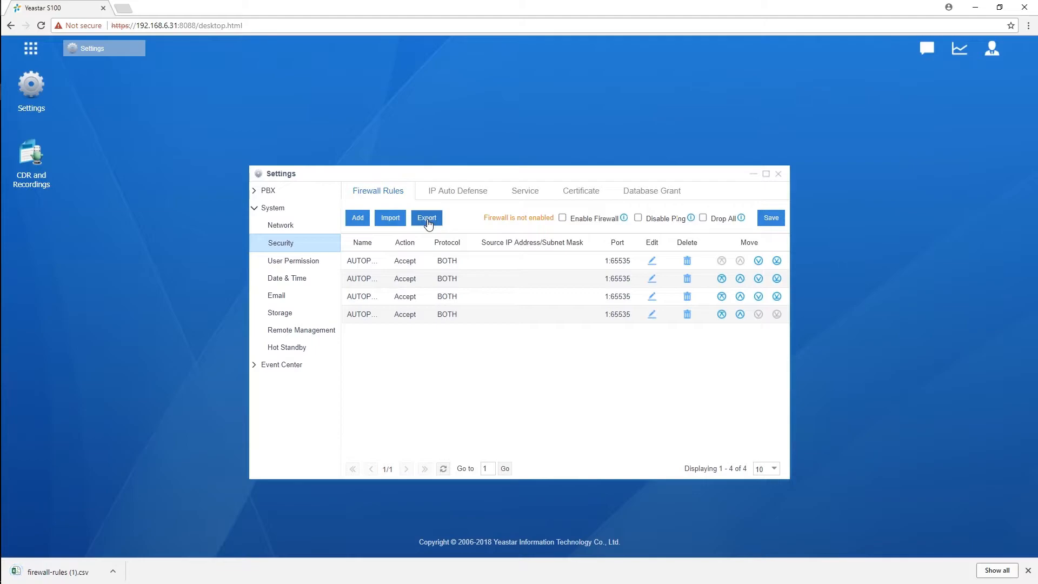
mouse_move(92, 565)
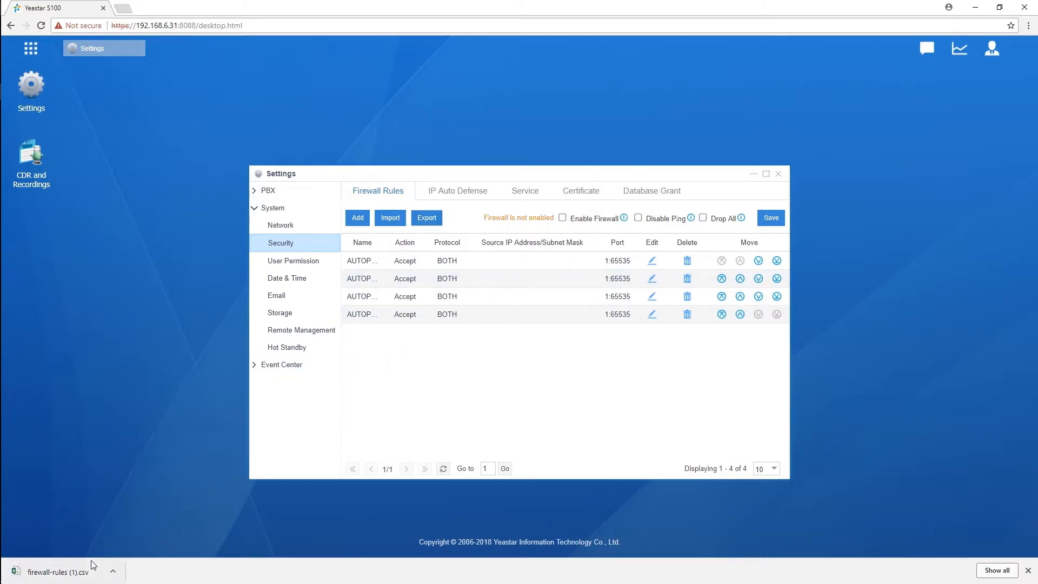
left_click(58, 571)
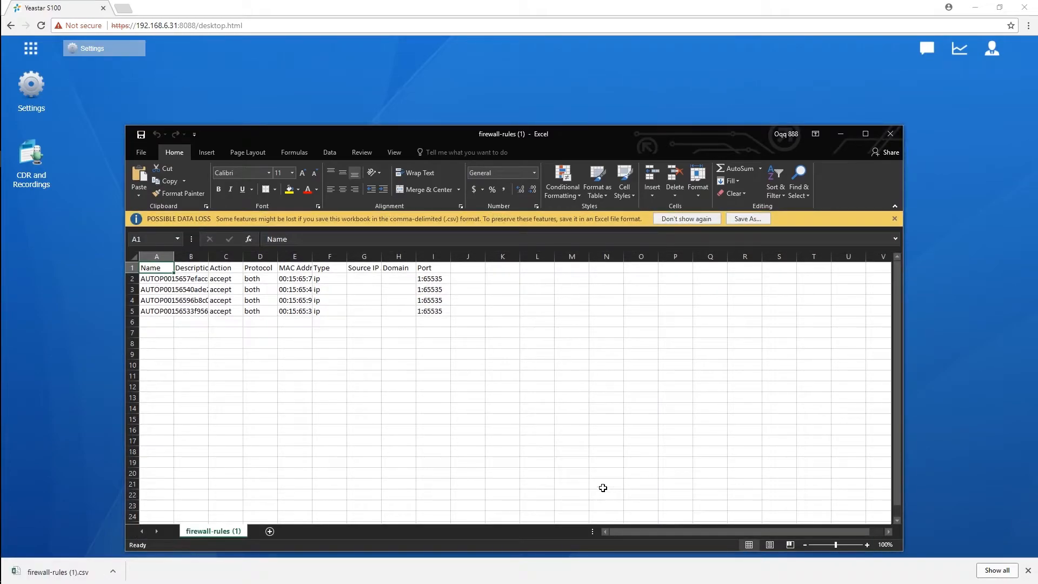
mouse_move(616, 483)
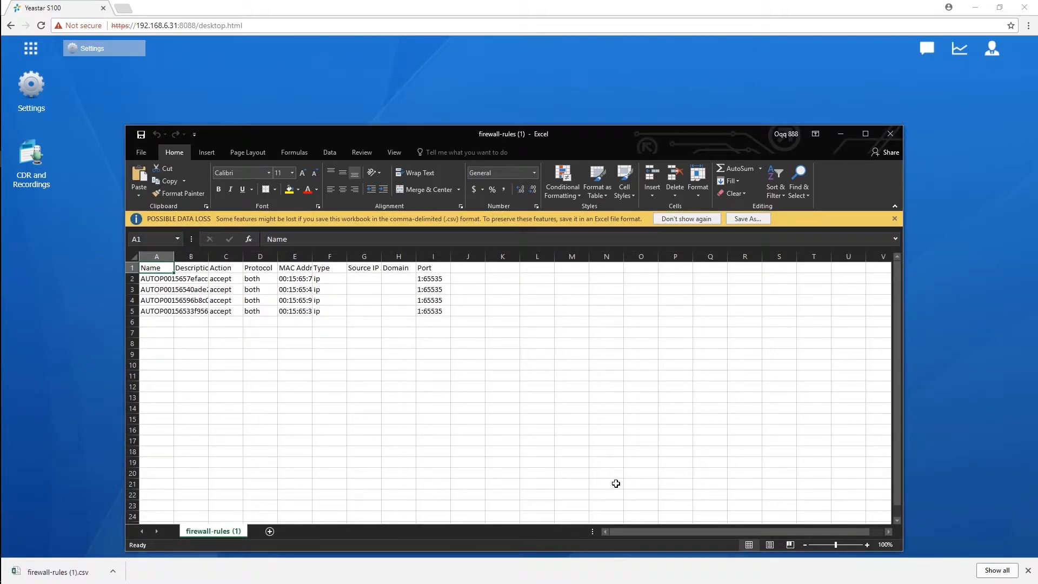
mouse_move(863, 174)
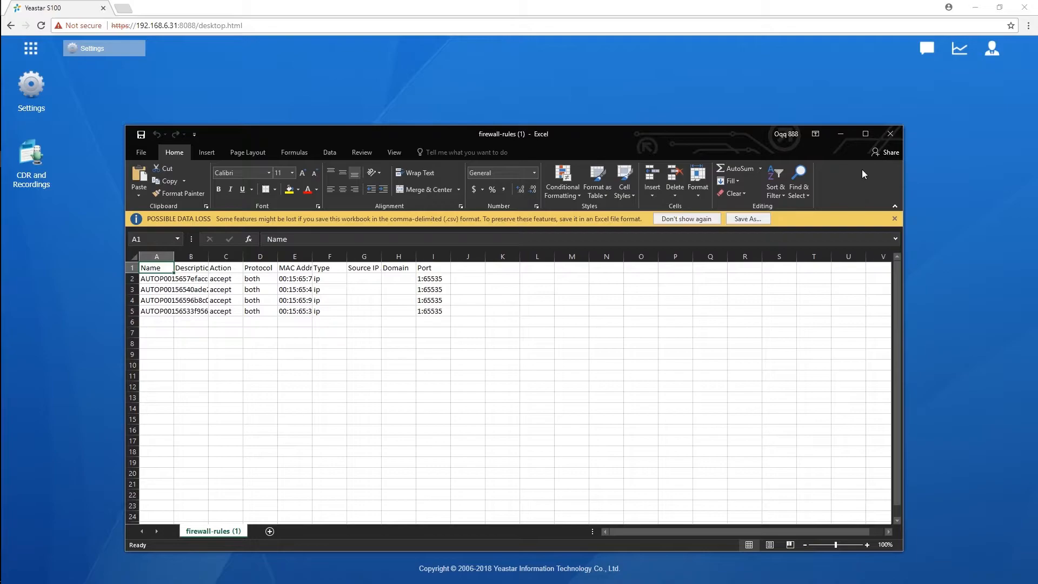
mouse_move(884, 187)
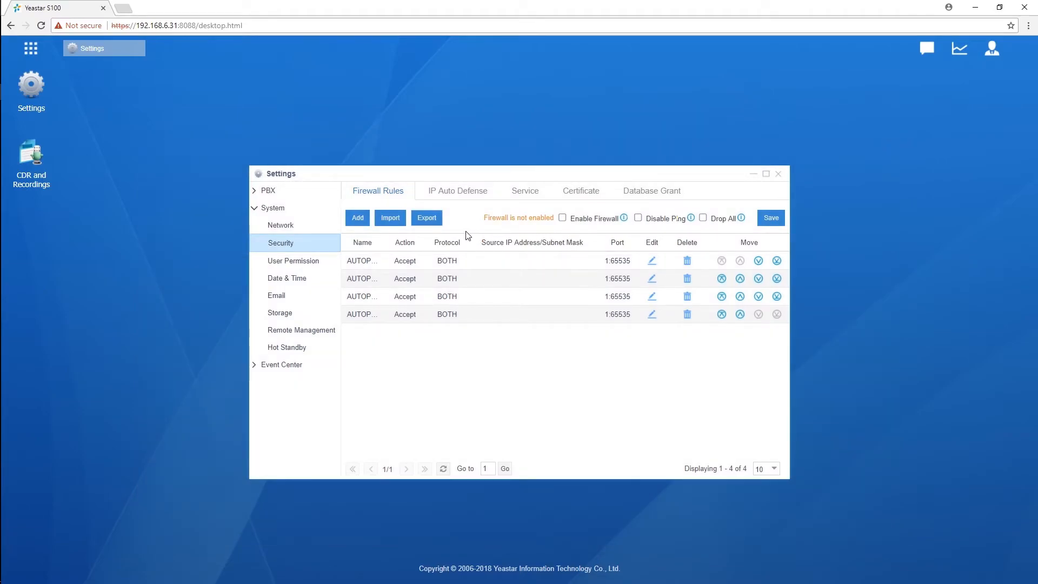
Step: Import the firewall-rules CSV and apply it, bringing the firewall list to eight rules
left_click(389, 218)
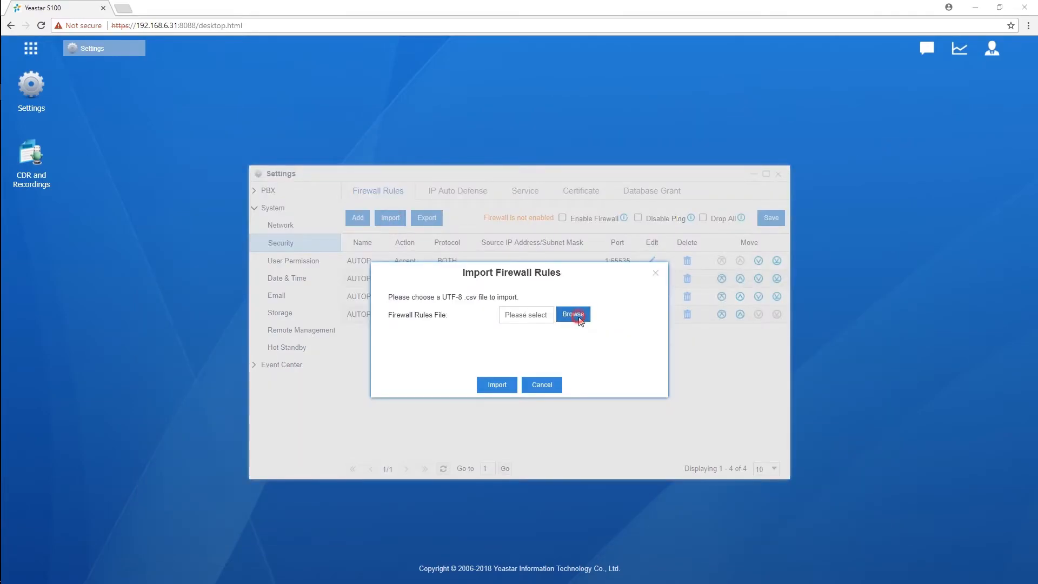
left_click(572, 313)
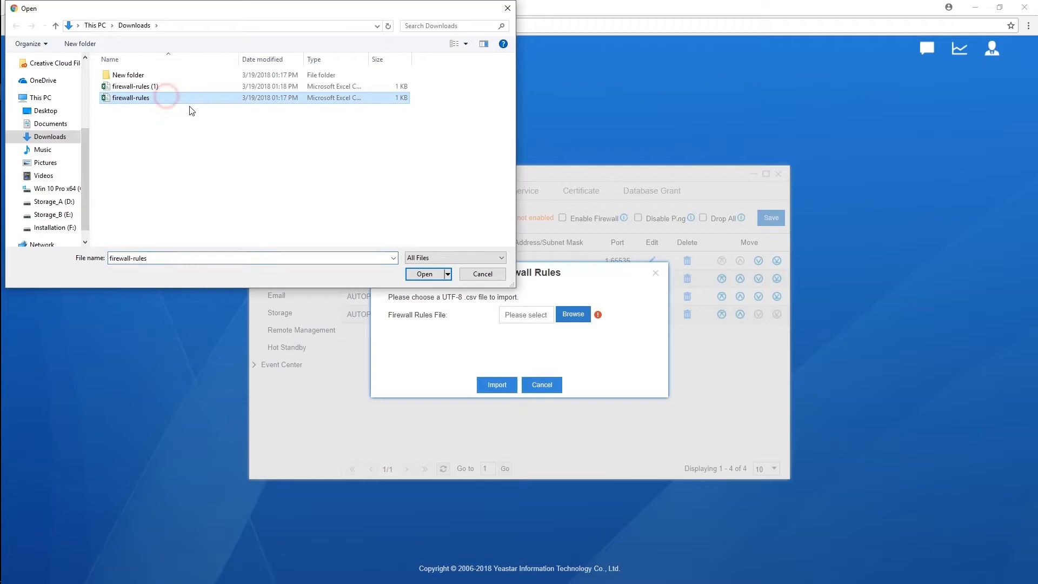
left_click(425, 274)
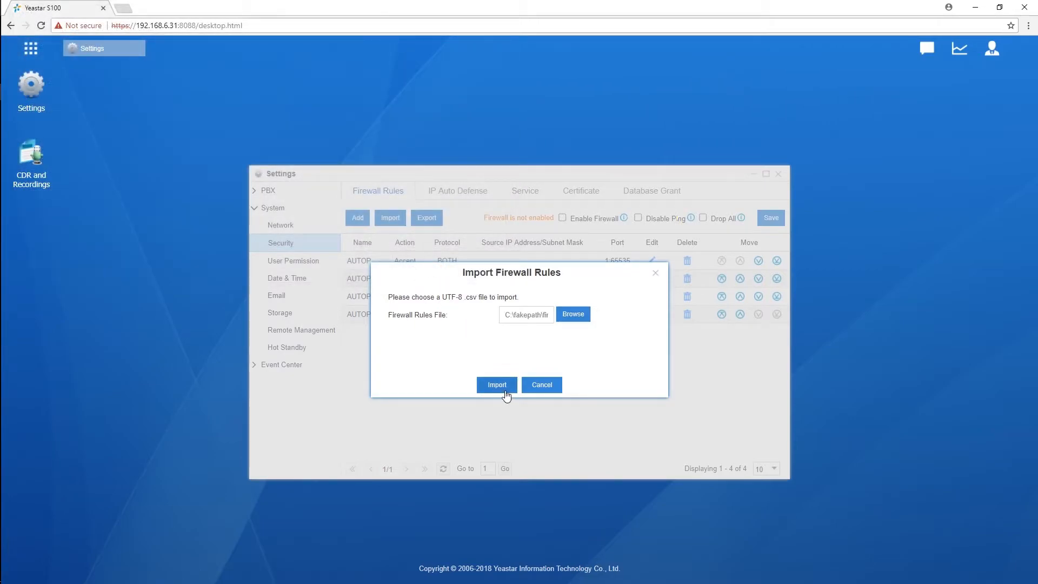
left_click(495, 384)
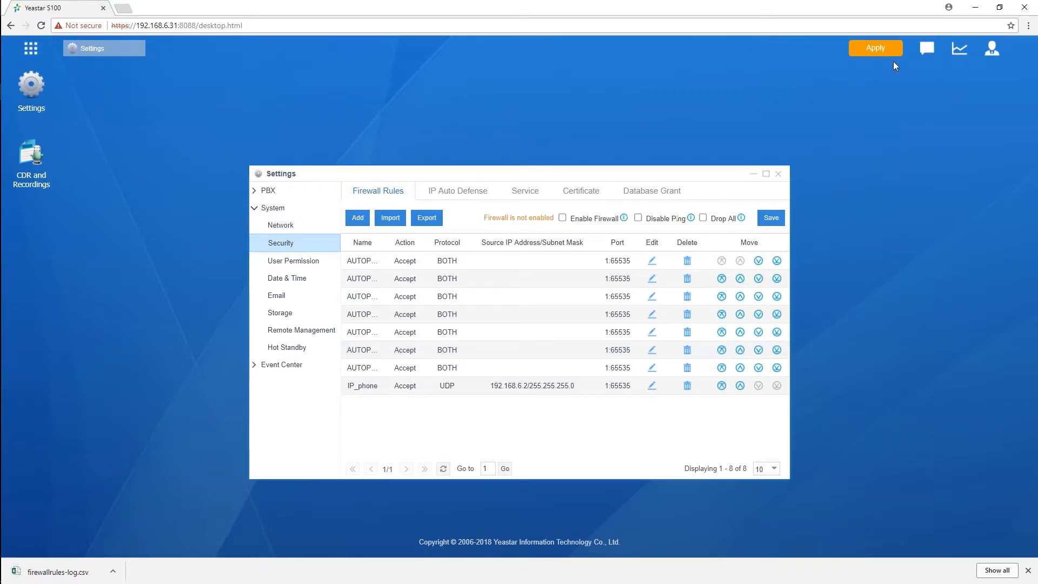
left_click(875, 47)
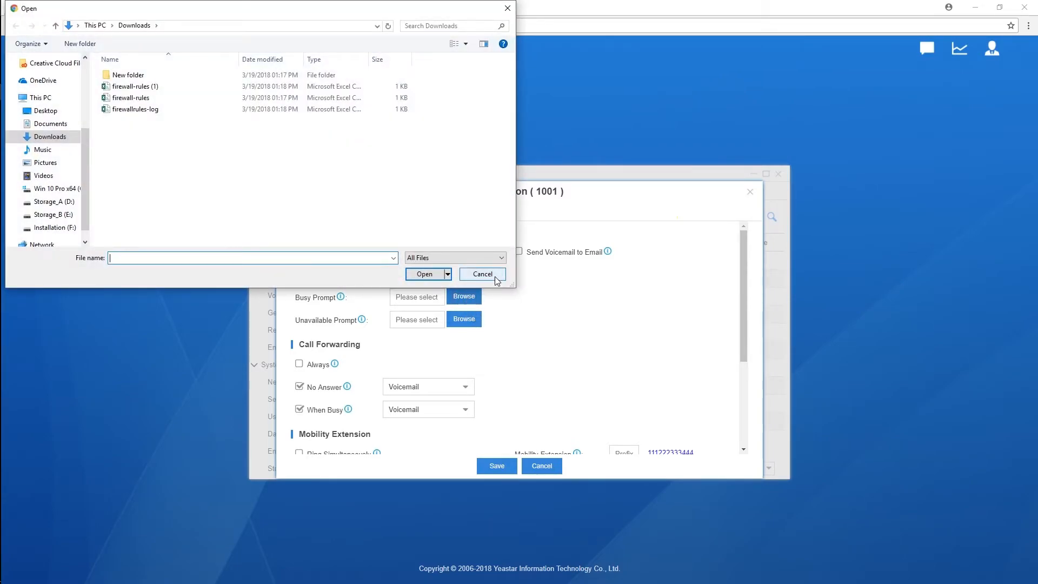
Step: Cancel the prompt file chooser, leaving extension 1001 without a custom prompt uploaded
left_click(482, 274)
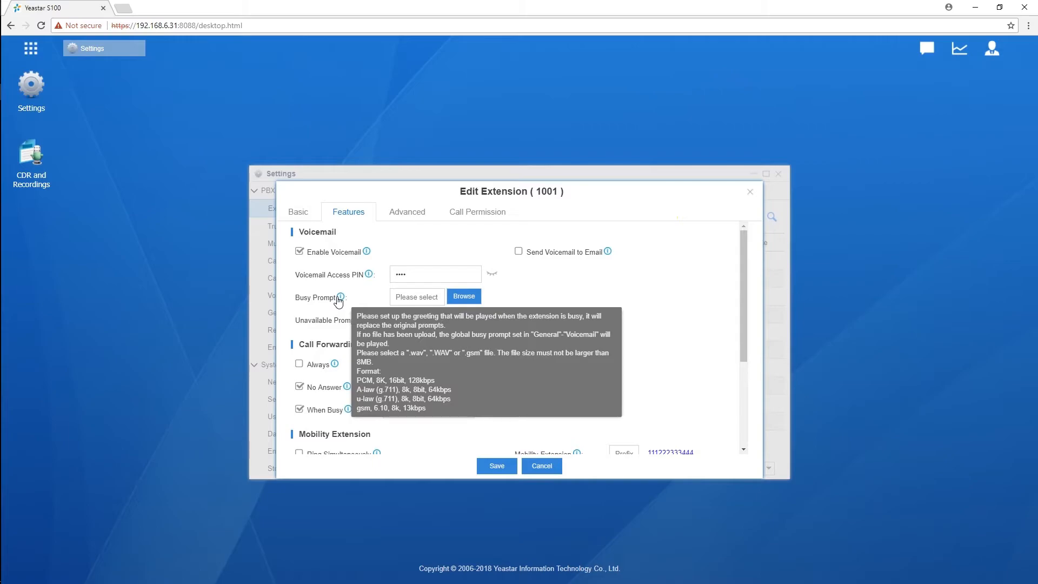
left_click(540, 465)
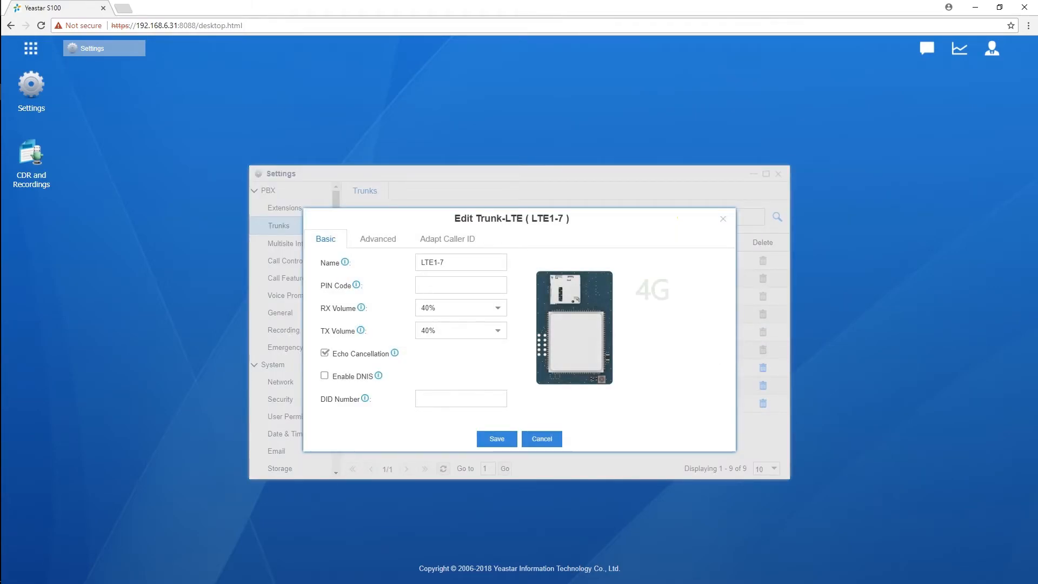
Step: View the LTE1-7 trunk's advanced settings, with carrier and network type automatic
left_click(377, 239)
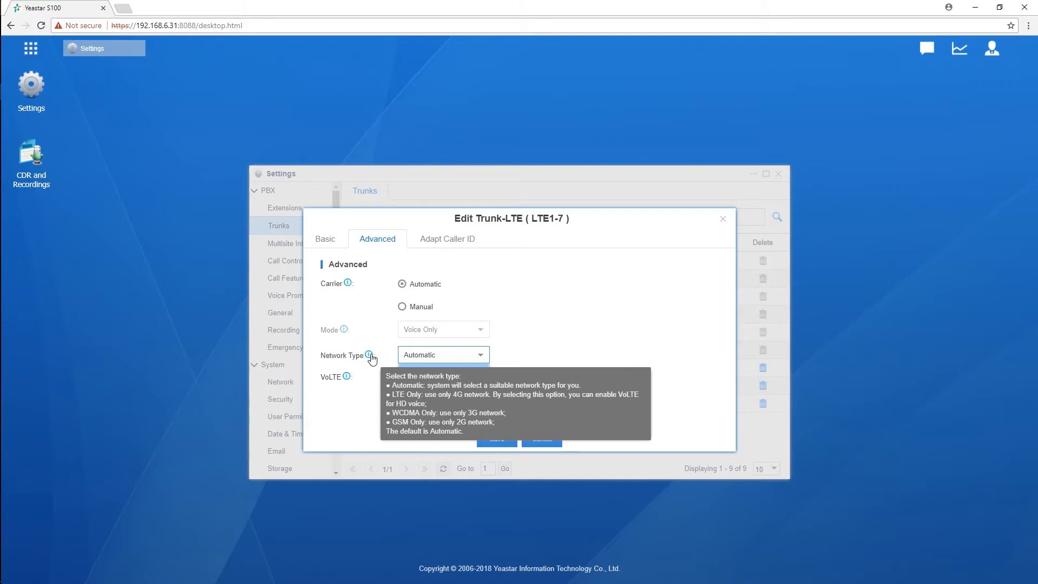
mouse_move(456, 347)
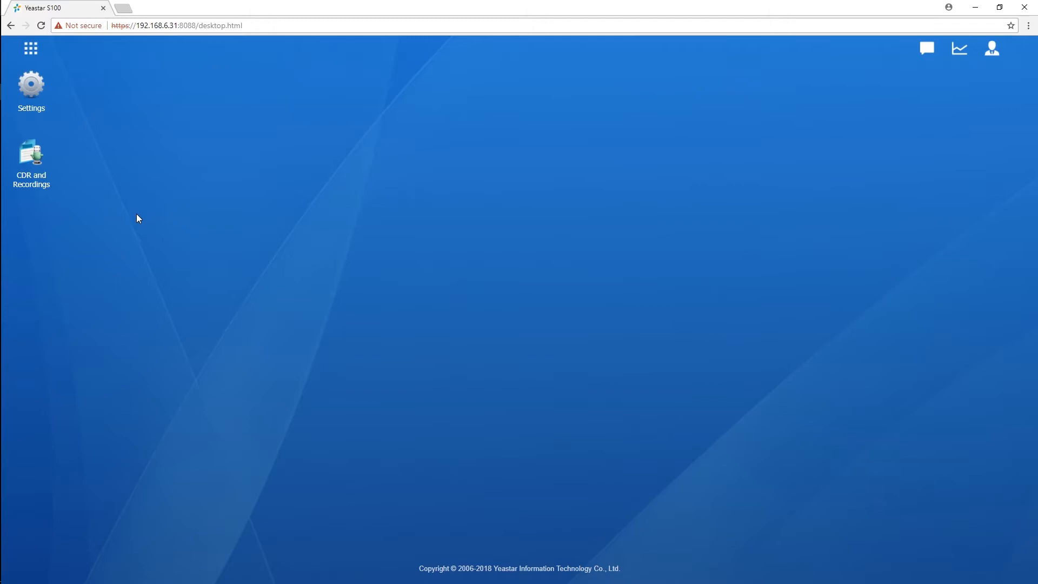
mouse_move(139, 208)
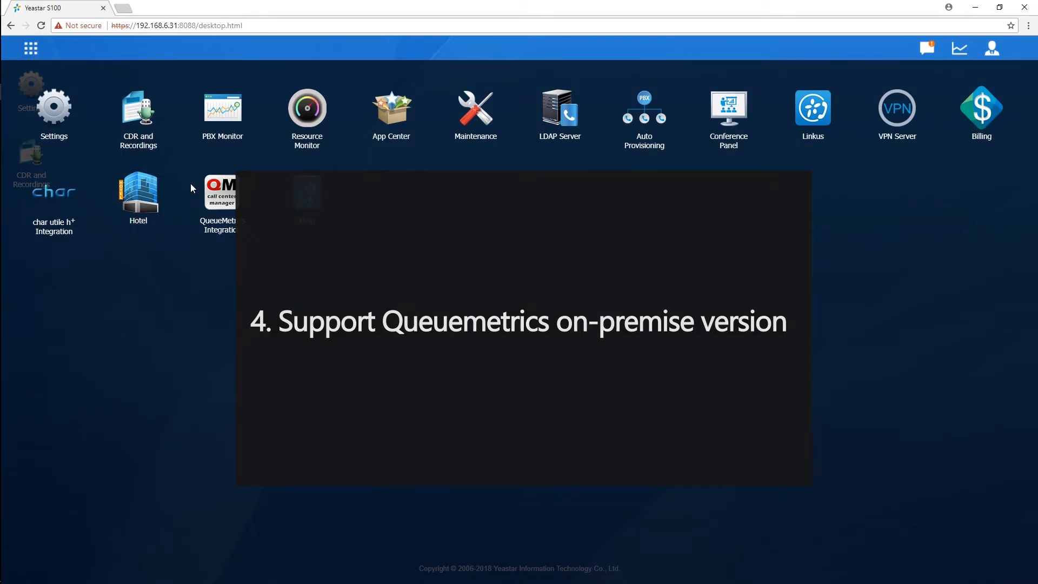
Step: Open QueueMetrics Integration and agree to its integration statement
left_click(221, 192)
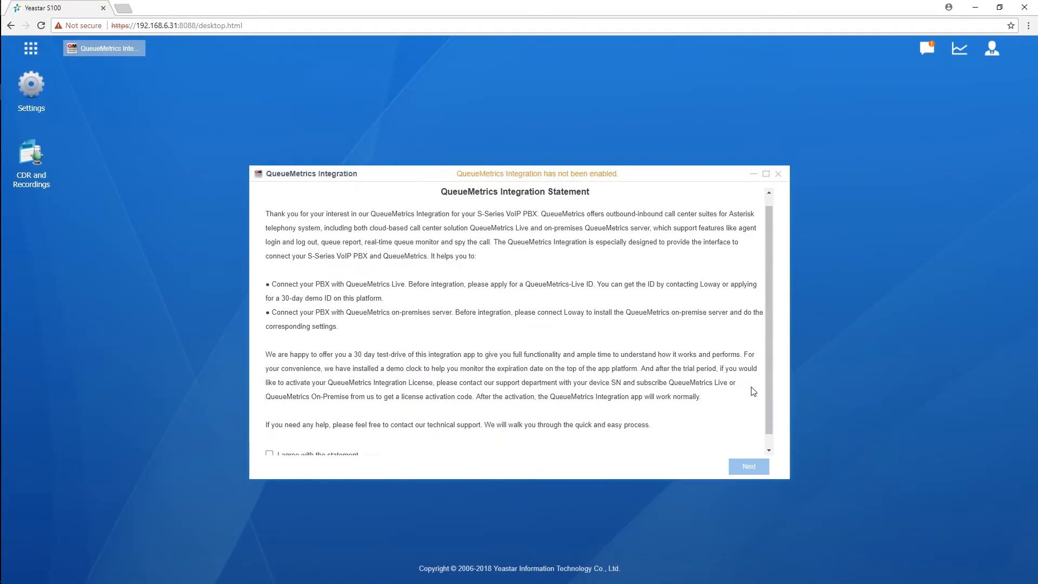
left_click(271, 441)
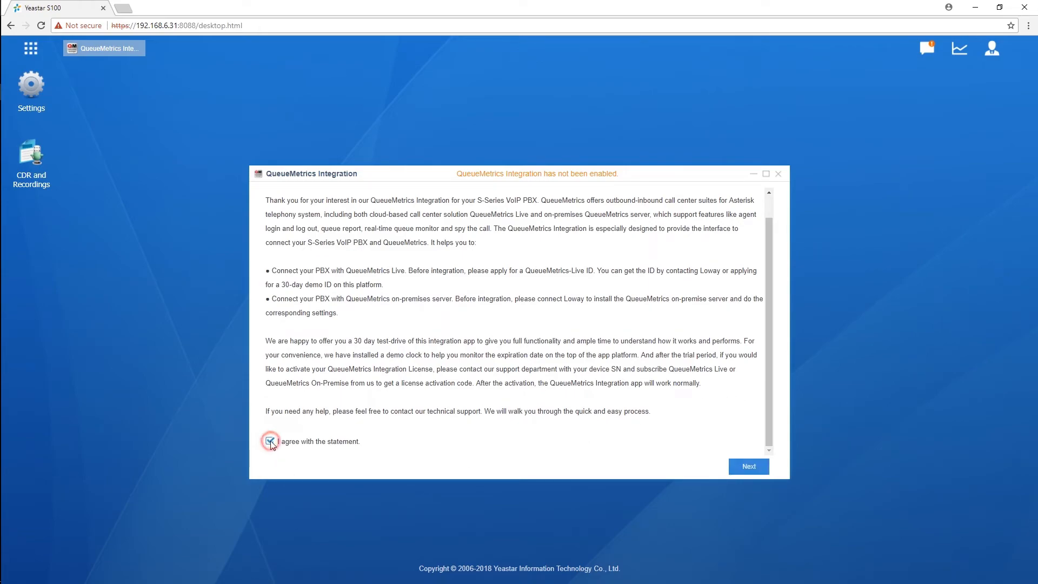
left_click(269, 441)
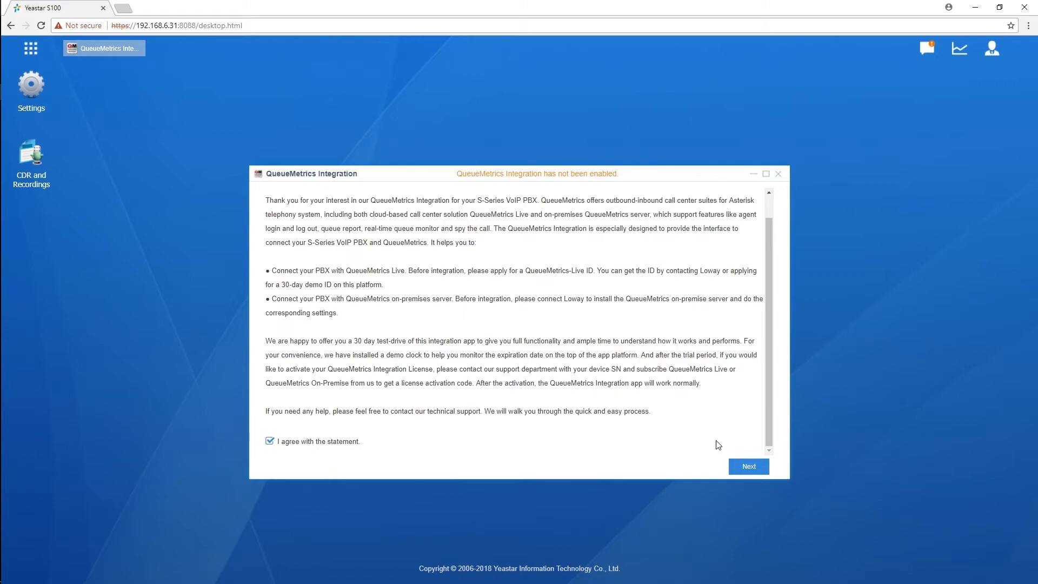
left_click(748, 466)
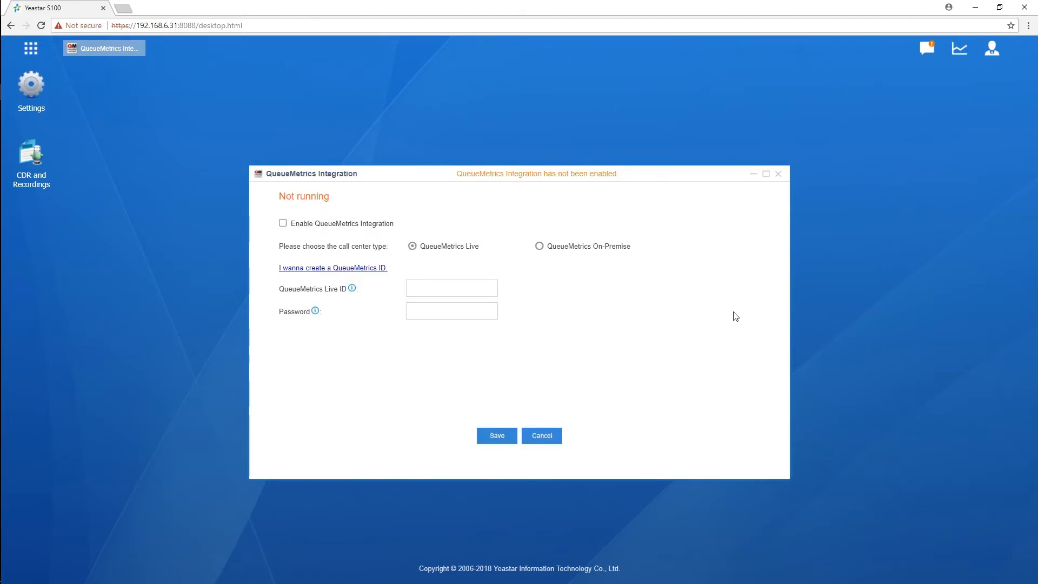
Step: Try enabling Live and On-Premise, decline both license prompts, and close without saving
left_click(283, 223)
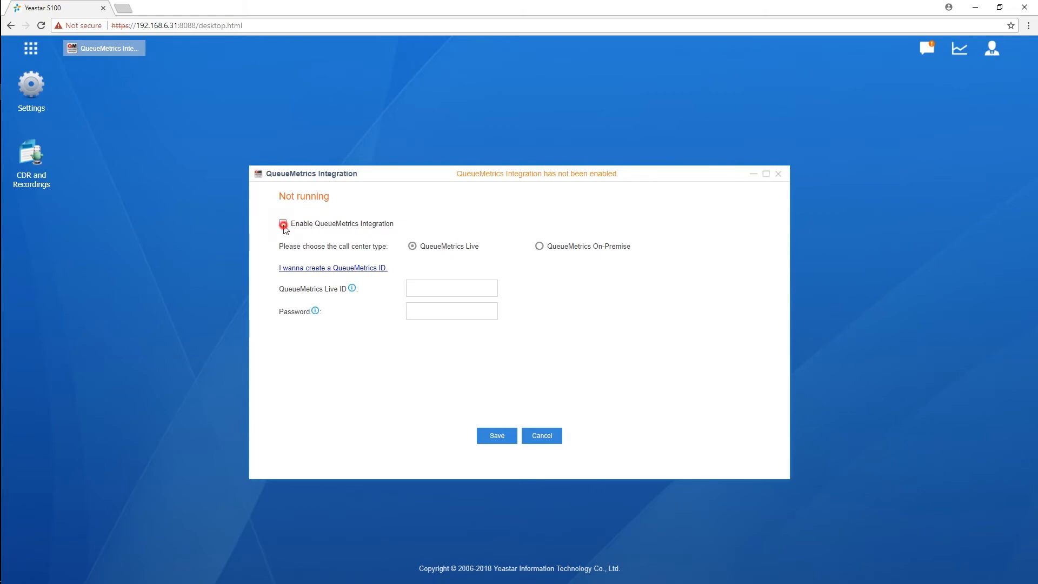
left_click(283, 224)
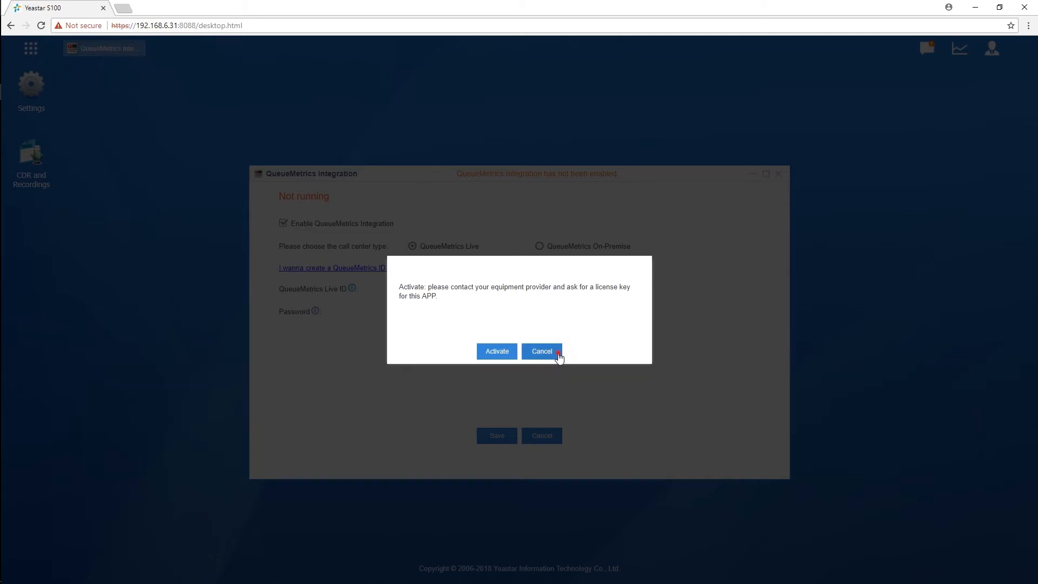
left_click(542, 350)
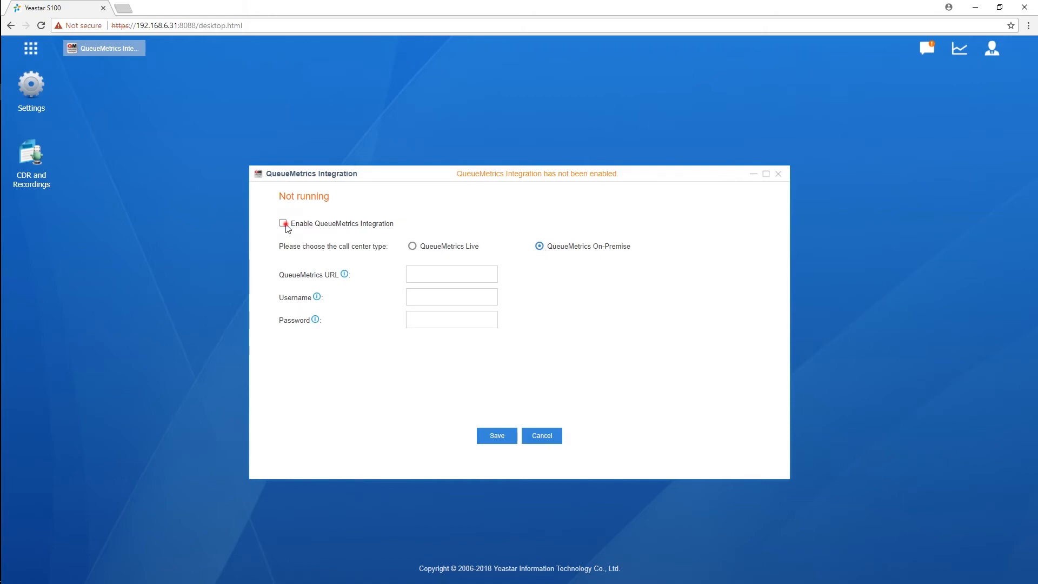
left_click(283, 223)
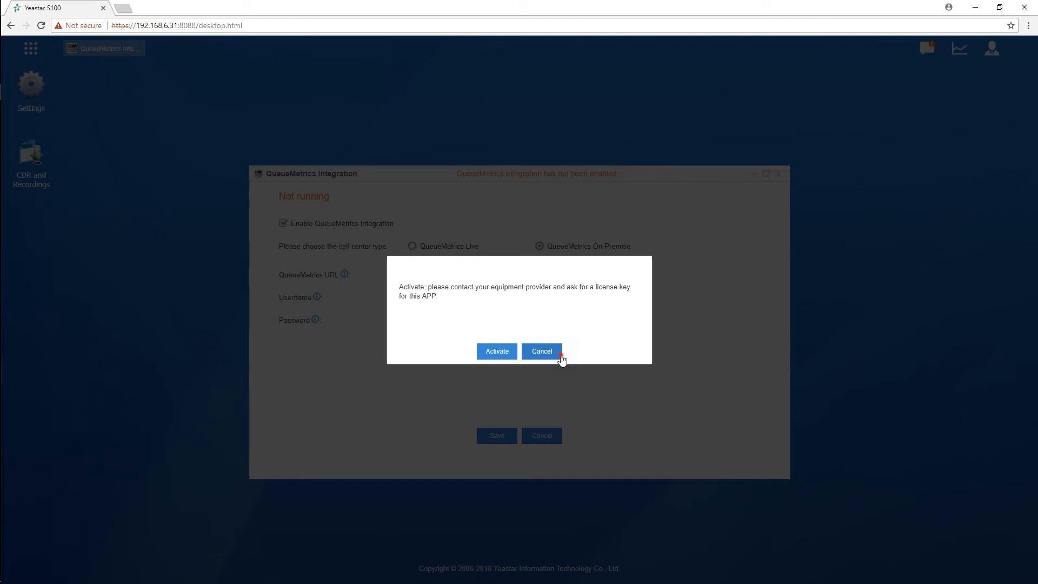
left_click(541, 351)
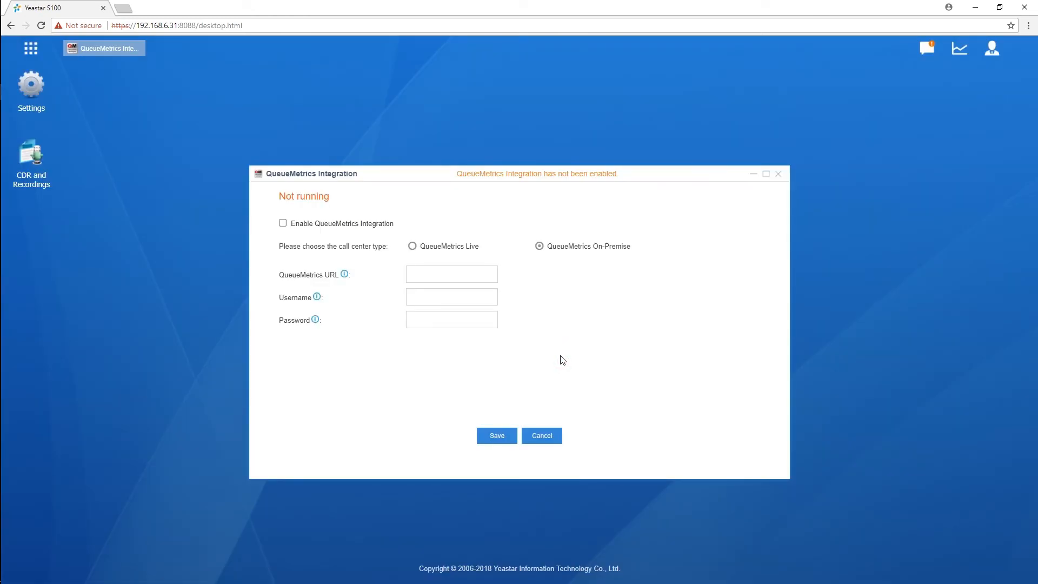
left_click(541, 434)
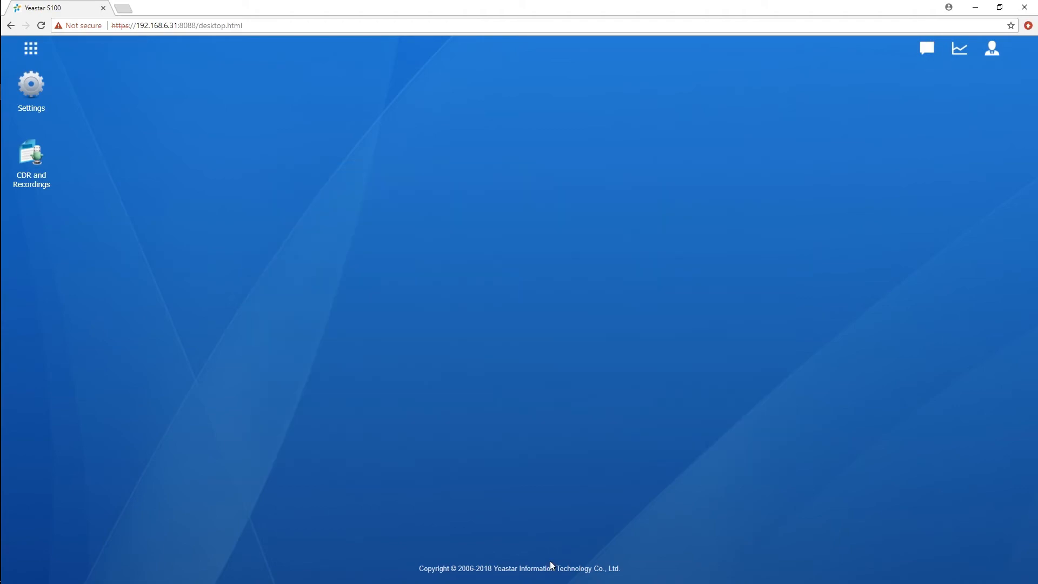
mouse_move(548, 557)
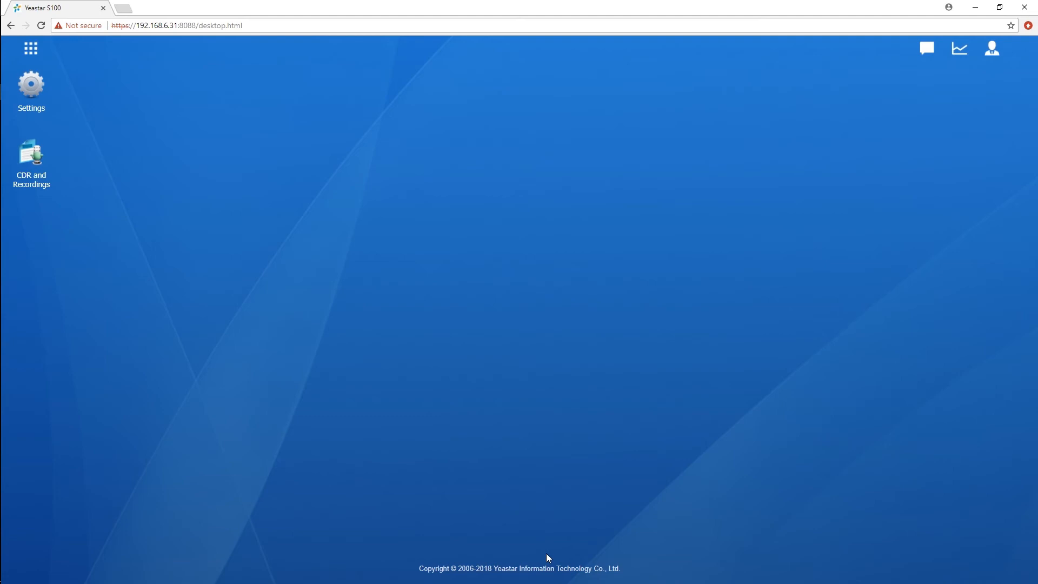
Step: Check yeastar.com for new firmware from Maintenance, then return to the PBX tab
left_click(30, 48)
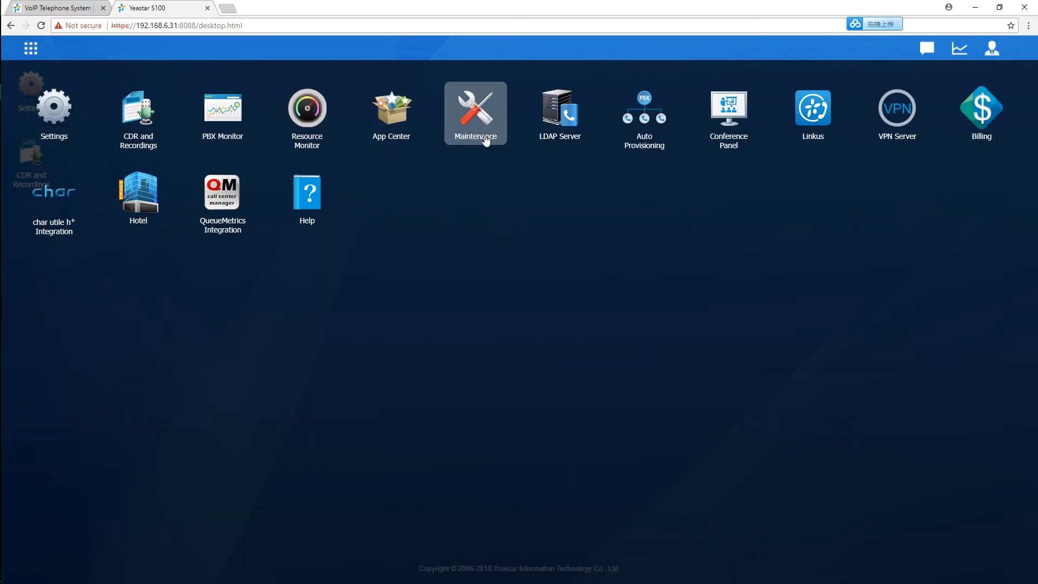
left_click(475, 113)
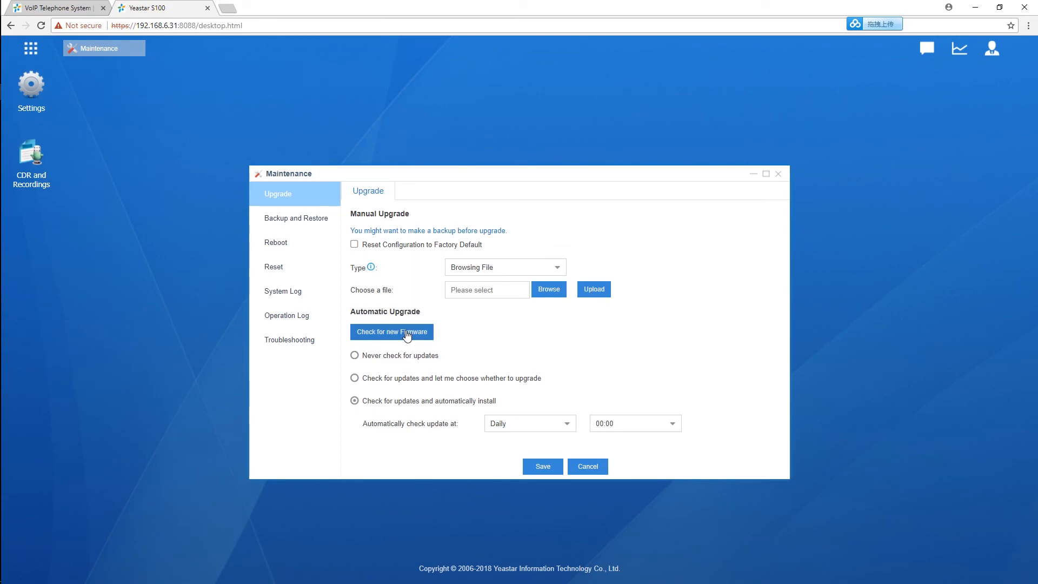
left_click(50, 7)
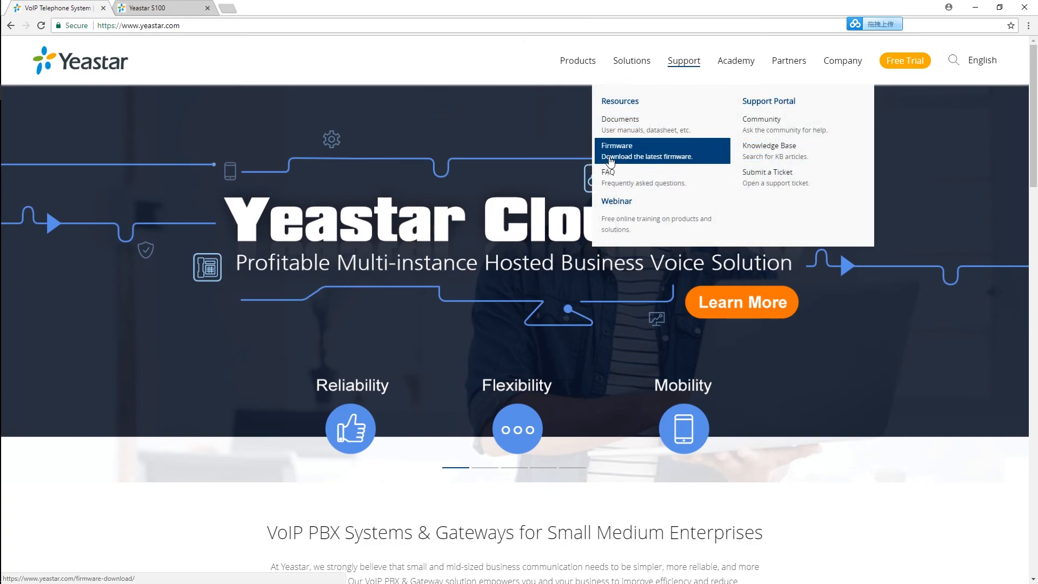
left_click(159, 7)
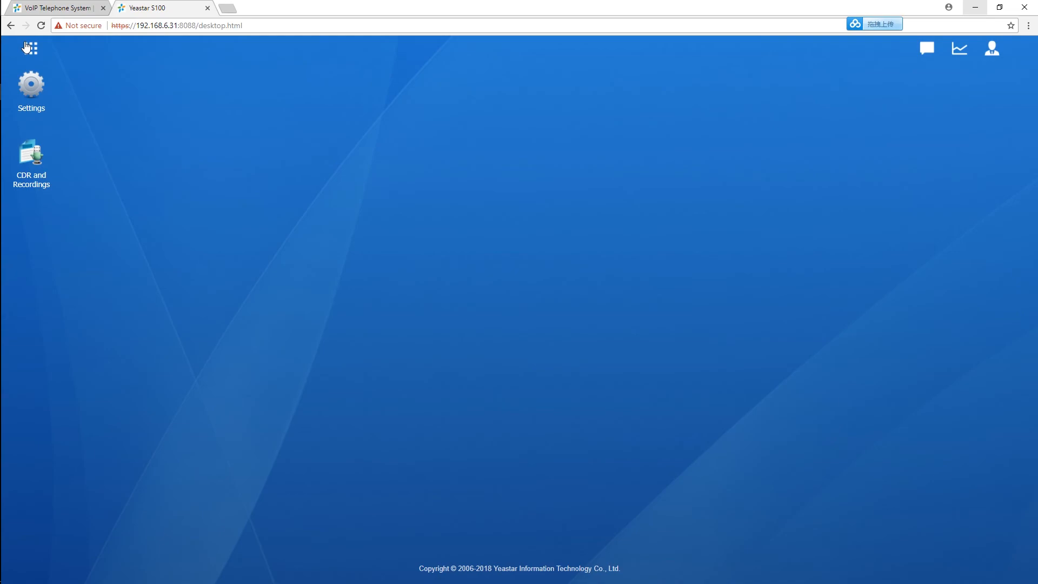
Step: Browse the Downloads folder for a firmware file on Maintenance's upgrade page
left_click(30, 47)
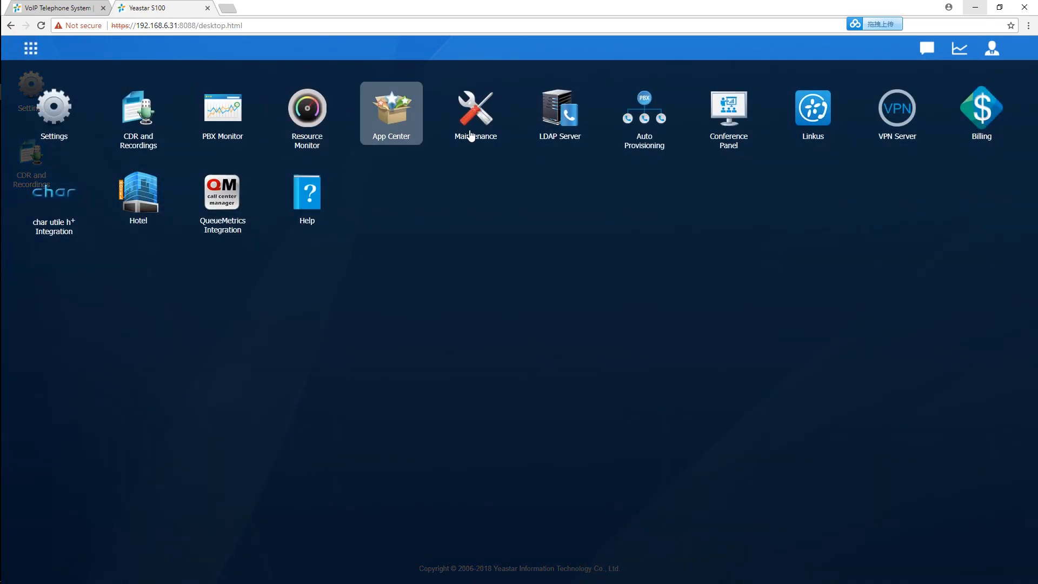
left_click(475, 110)
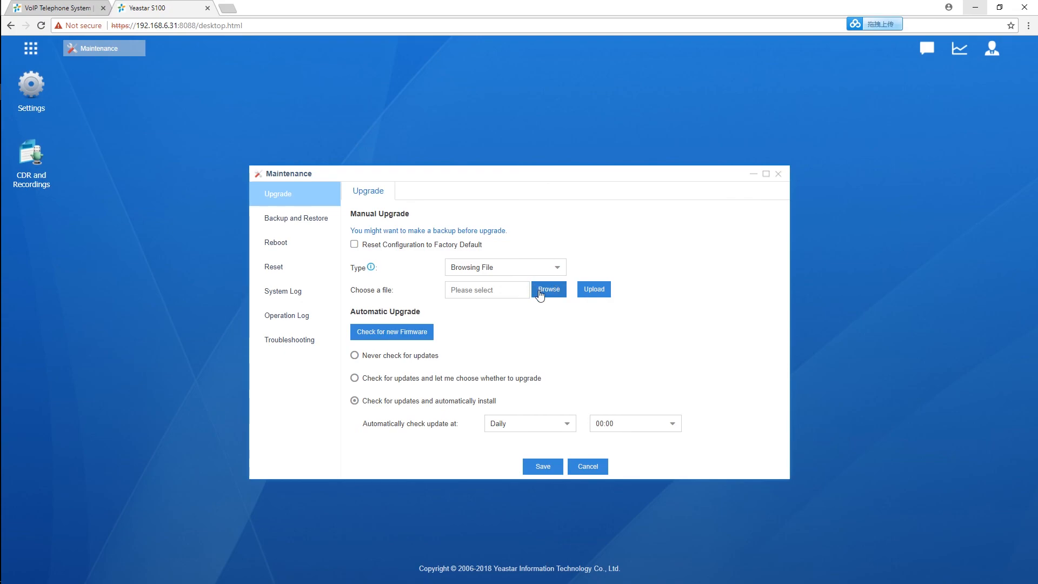
left_click(548, 289)
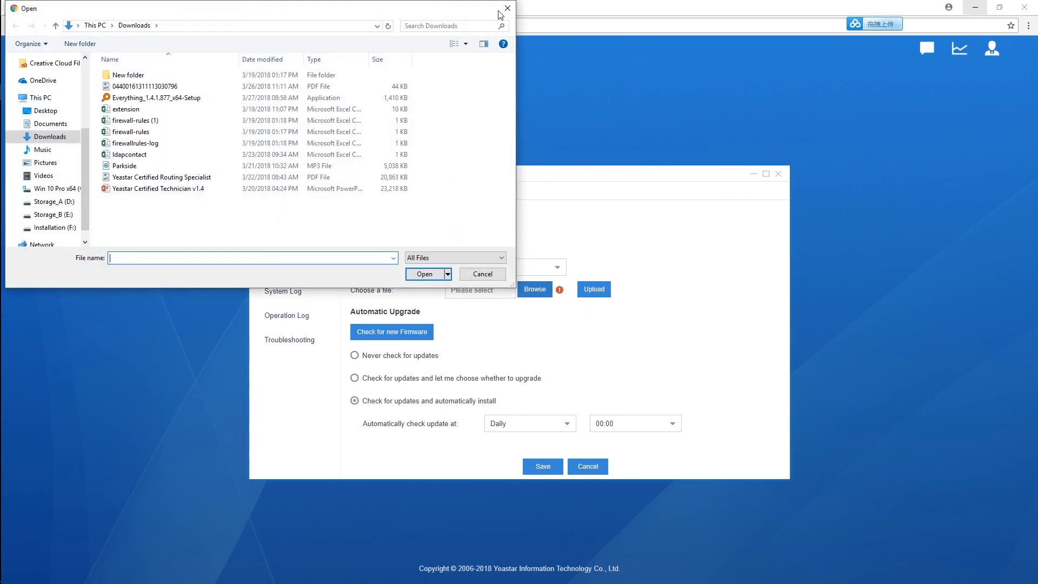